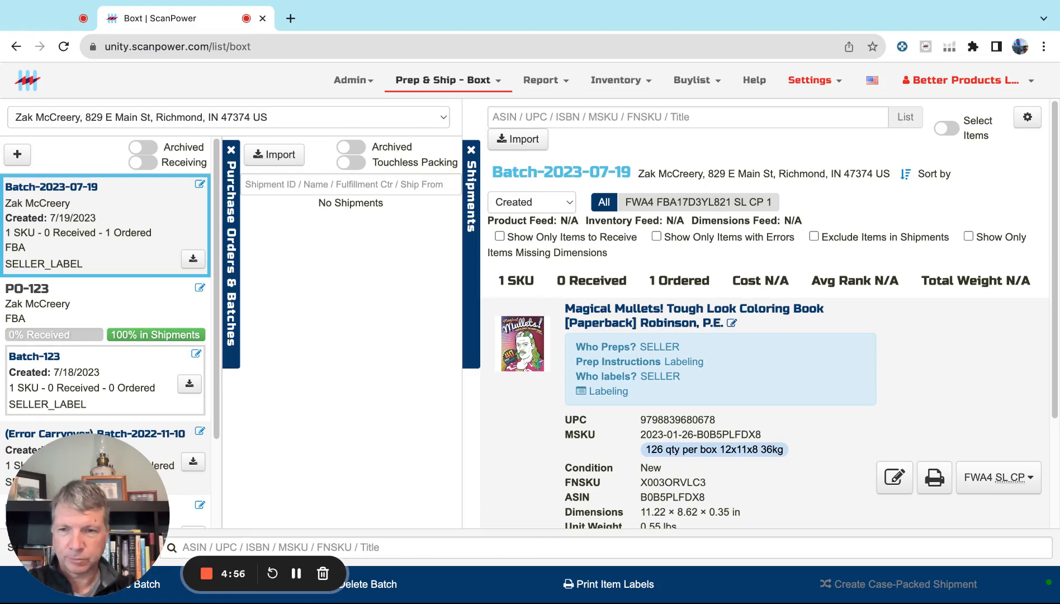
Browse the top navigation, then reach the BoxT Settings General tab showing metric units and product-image options
{"action": "left_click", "coordinate": [693, 80]}
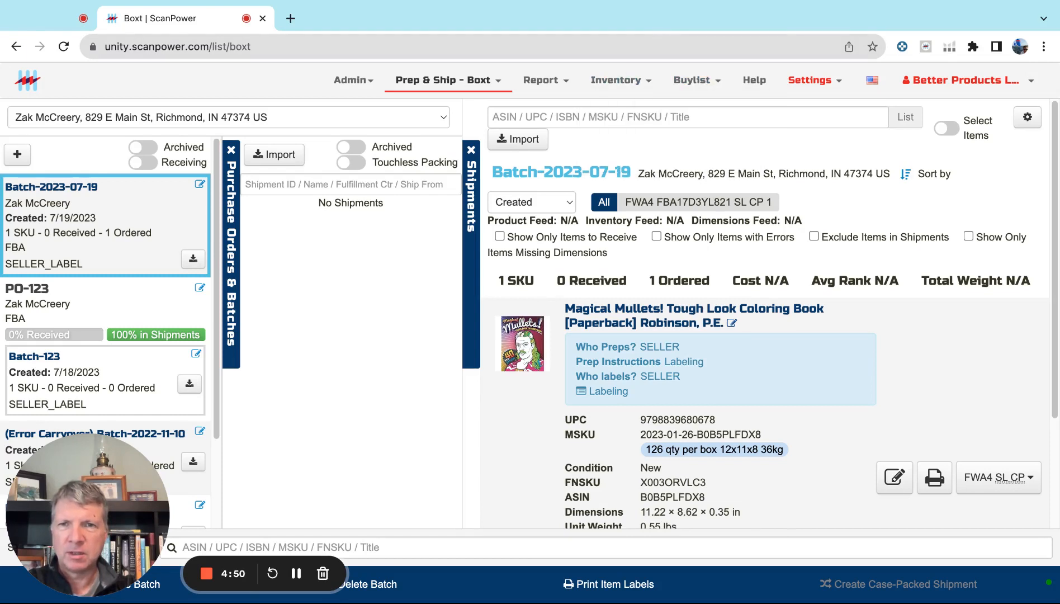
{"action": "left_click", "coordinate": [541, 80]}
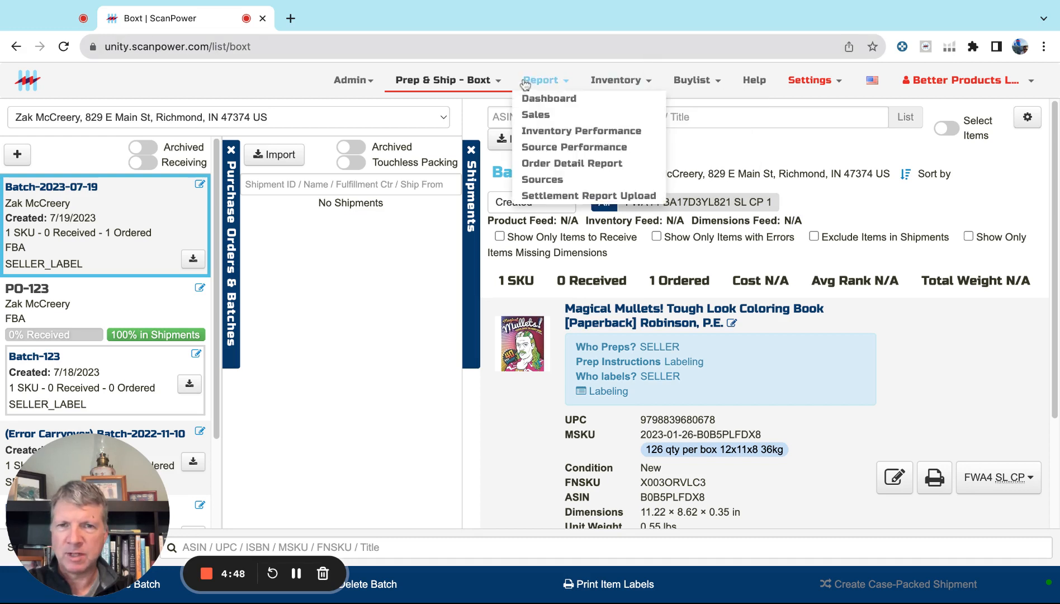
{"action": "left_click", "coordinate": [443, 80]}
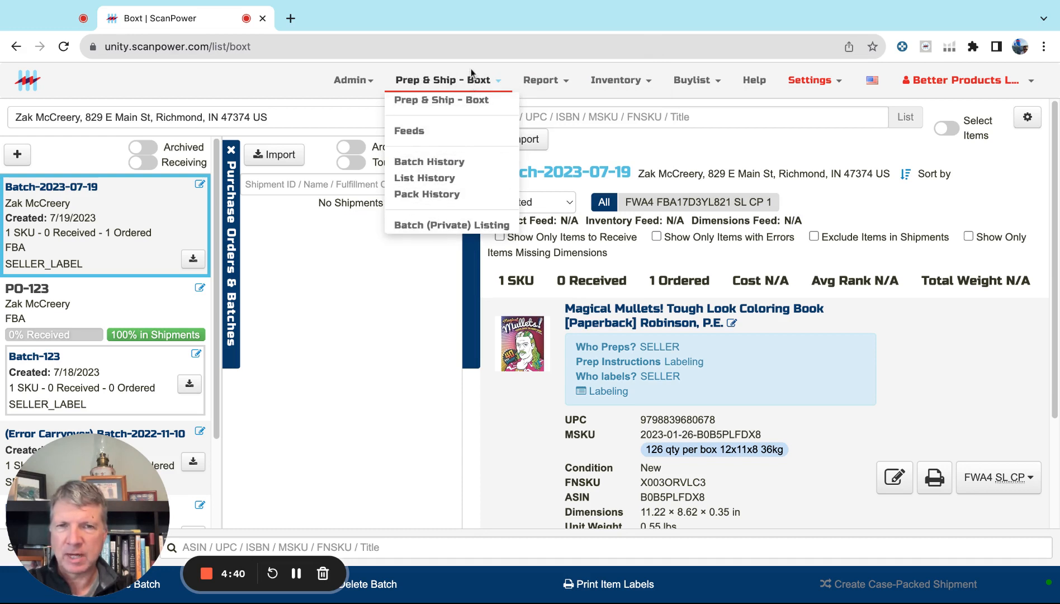
{"action": "left_click", "coordinate": [811, 80]}
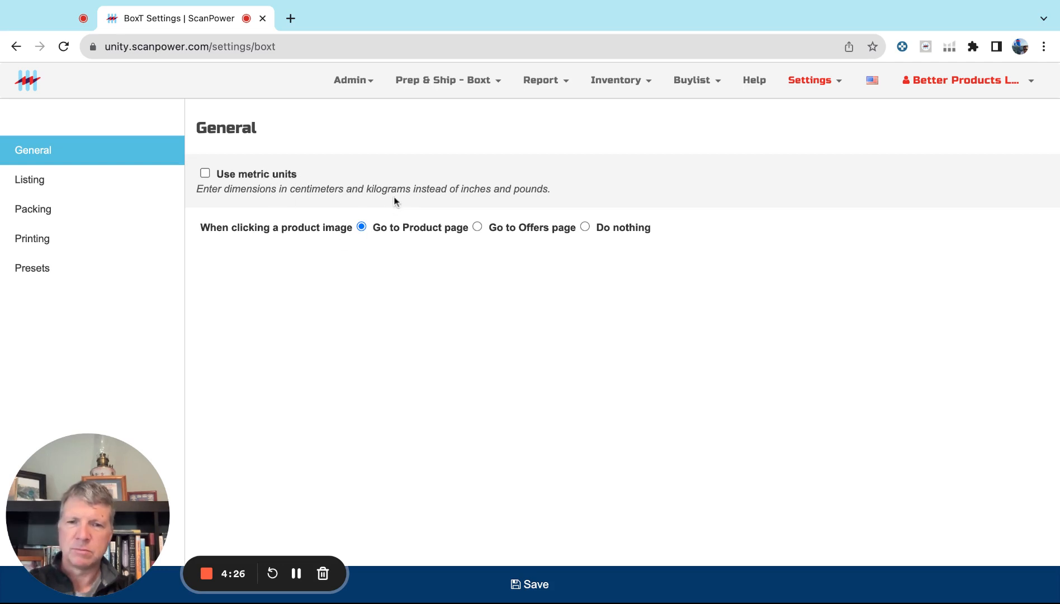
{"action": "mouse_move", "coordinate": [255, 182]}
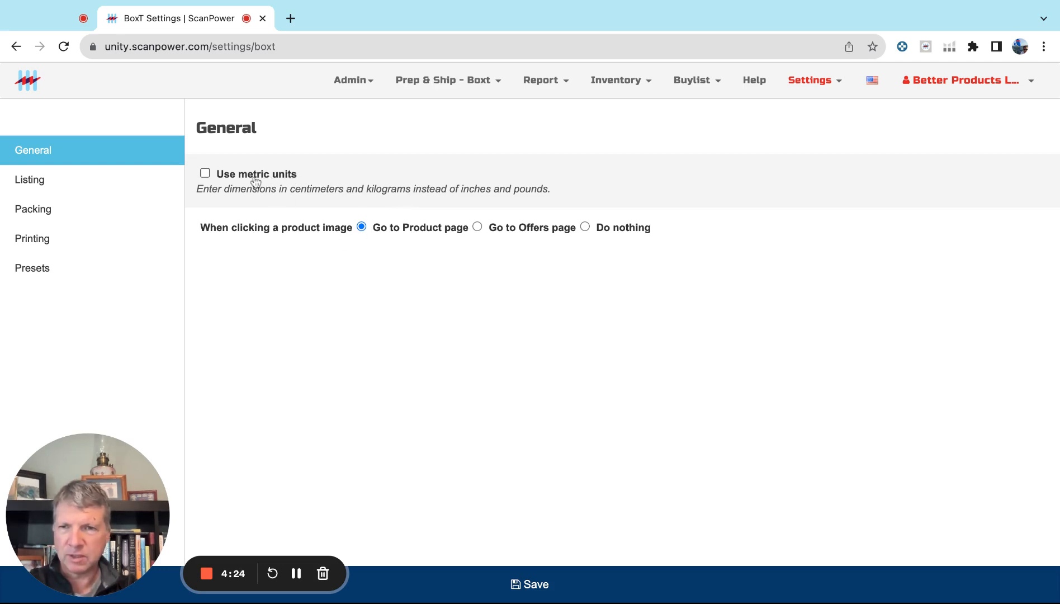
{"action": "mouse_move", "coordinate": [220, 179]}
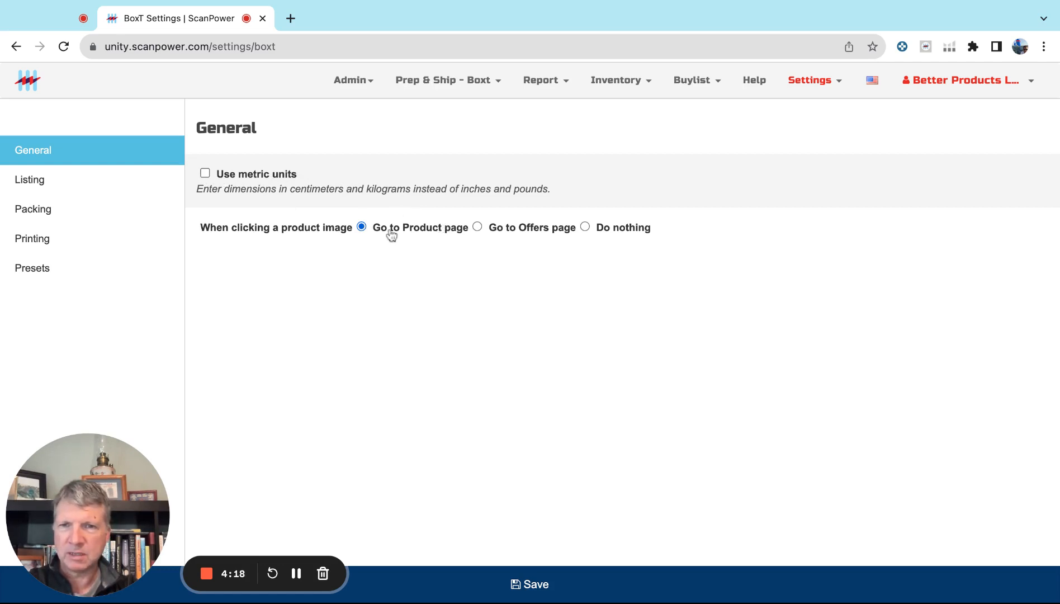
{"action": "mouse_move", "coordinate": [322, 232]}
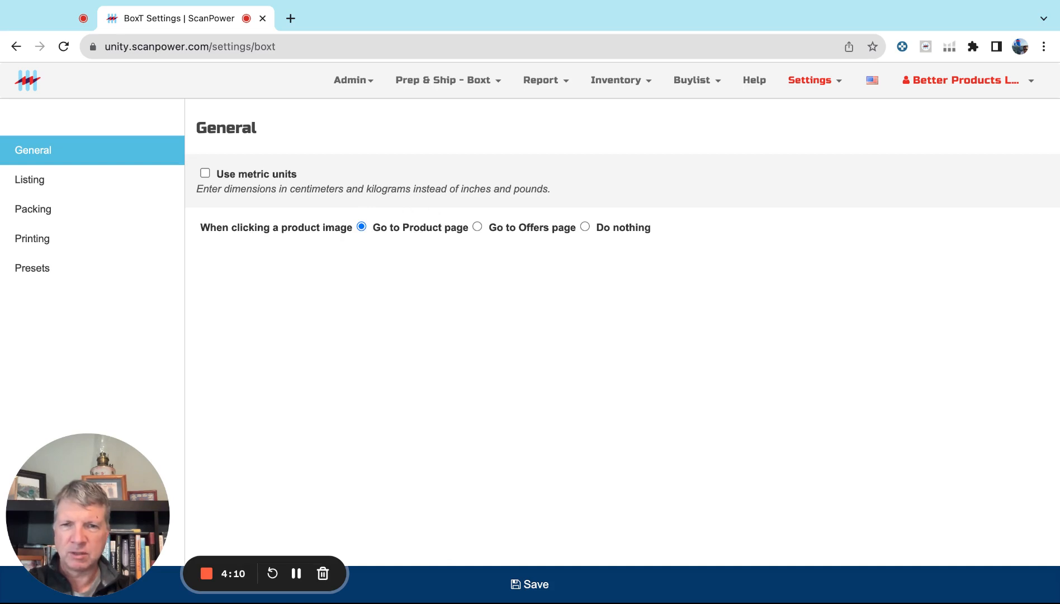
{"action": "mouse_move", "coordinate": [483, 243]}
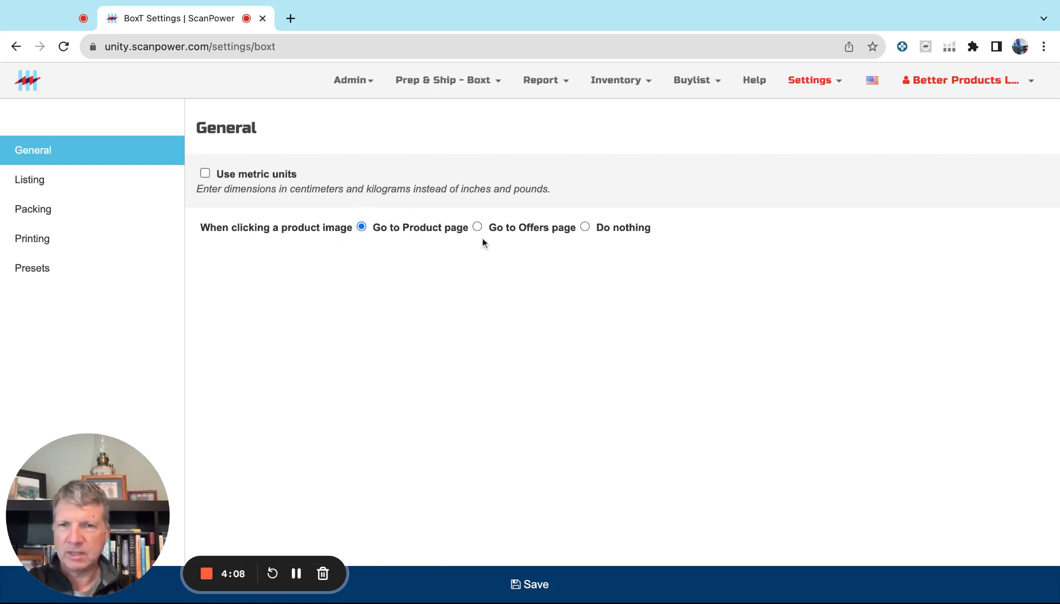
{"action": "mouse_move", "coordinate": [541, 253]}
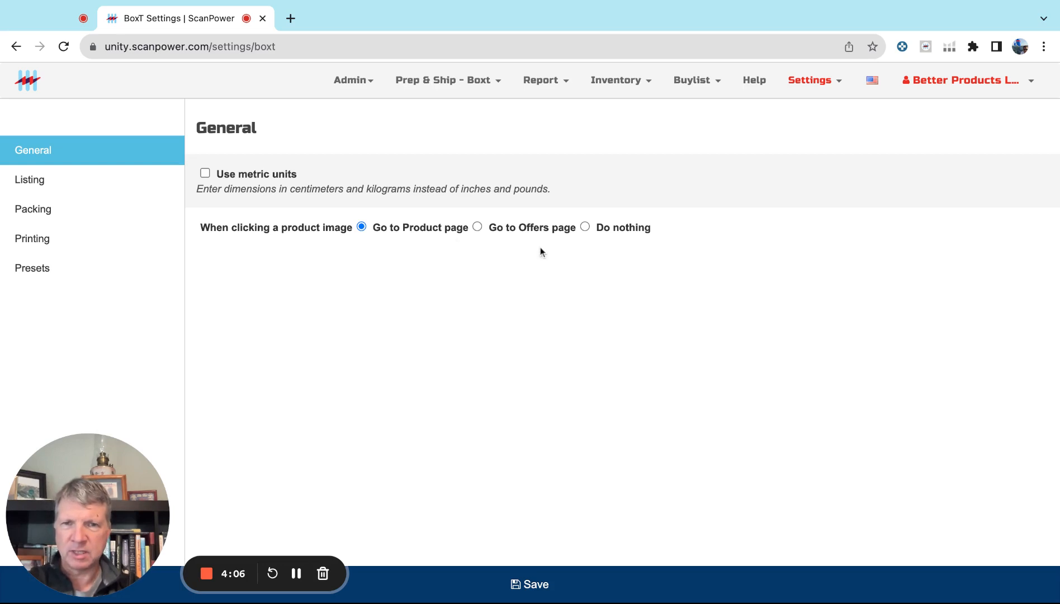
{"action": "mouse_move", "coordinate": [578, 236]}
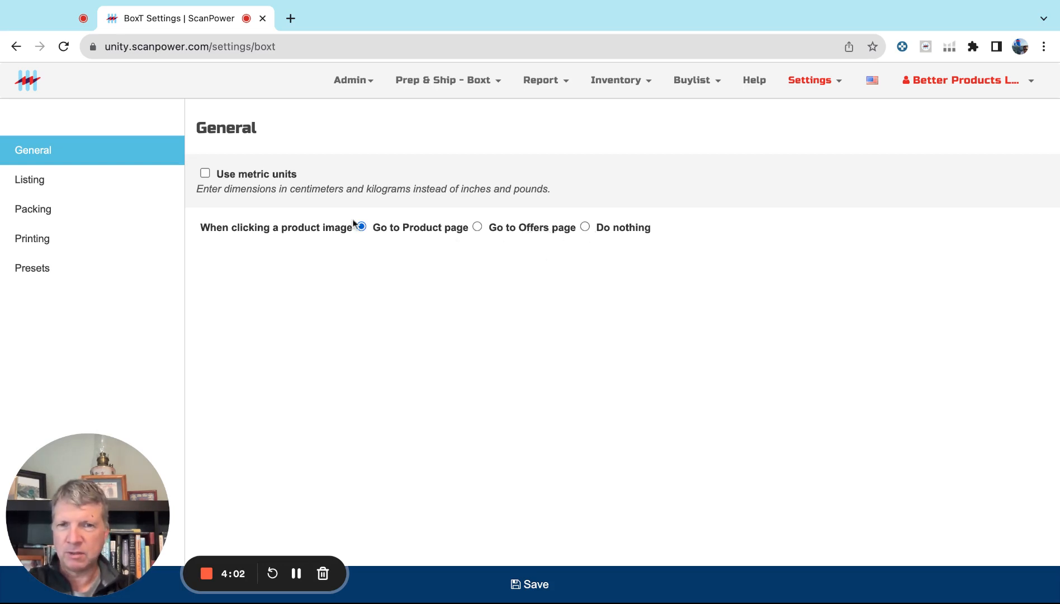
In Listing, enable Send price feed; disable warehouse UI, max case-pack forcing, and Amazon prep instructions and guidance
{"action": "left_click", "coordinate": [29, 178]}
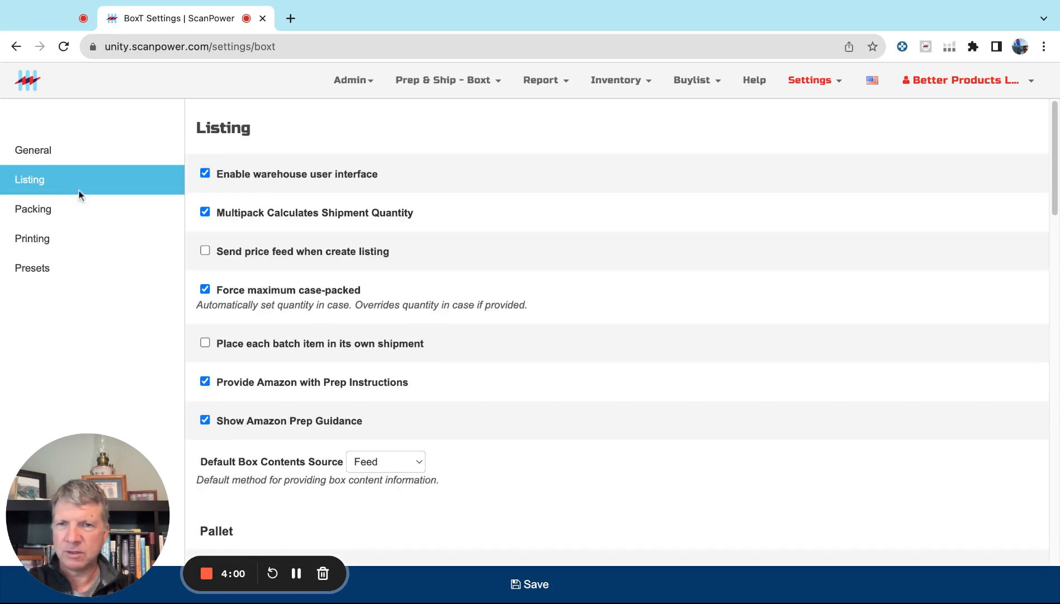
{"action": "scroll", "scroll_direction": "down", "scroll_amount": 3}
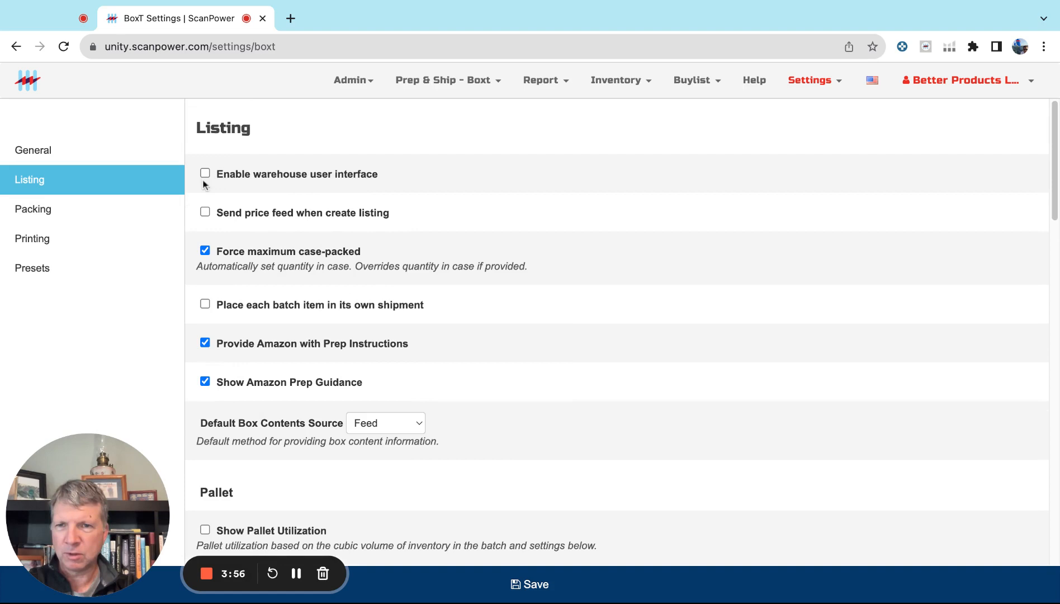
{"action": "mouse_move", "coordinate": [208, 224]}
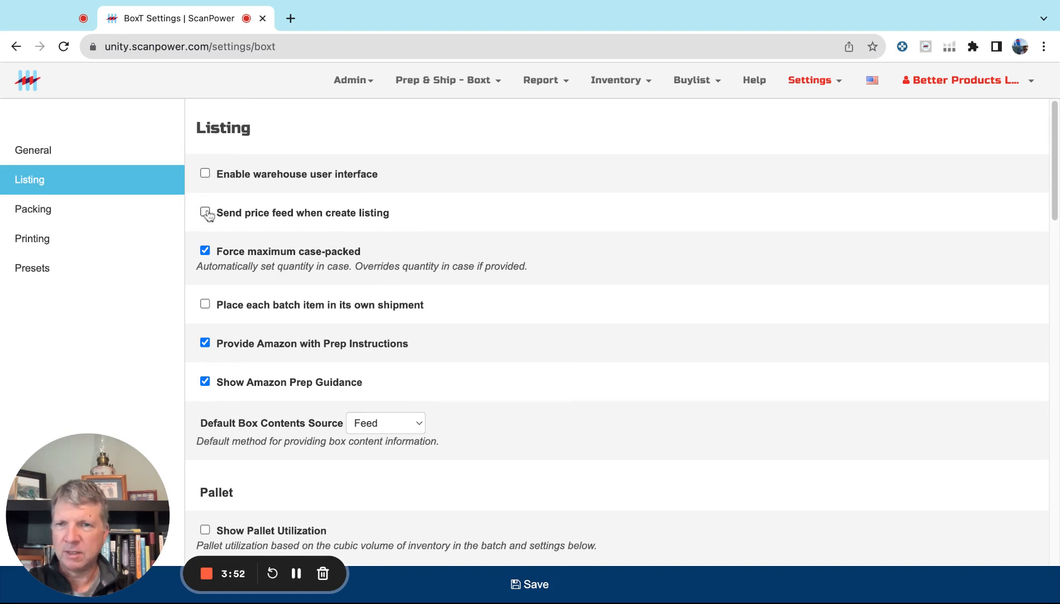
{"action": "left_click", "coordinate": [205, 212]}
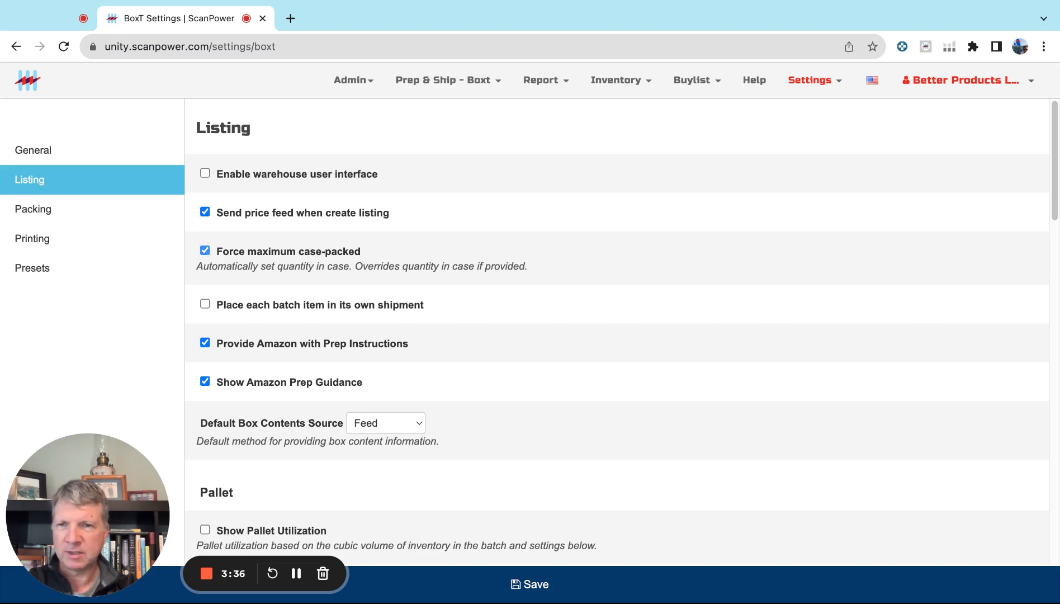
{"action": "left_click", "coordinate": [205, 251]}
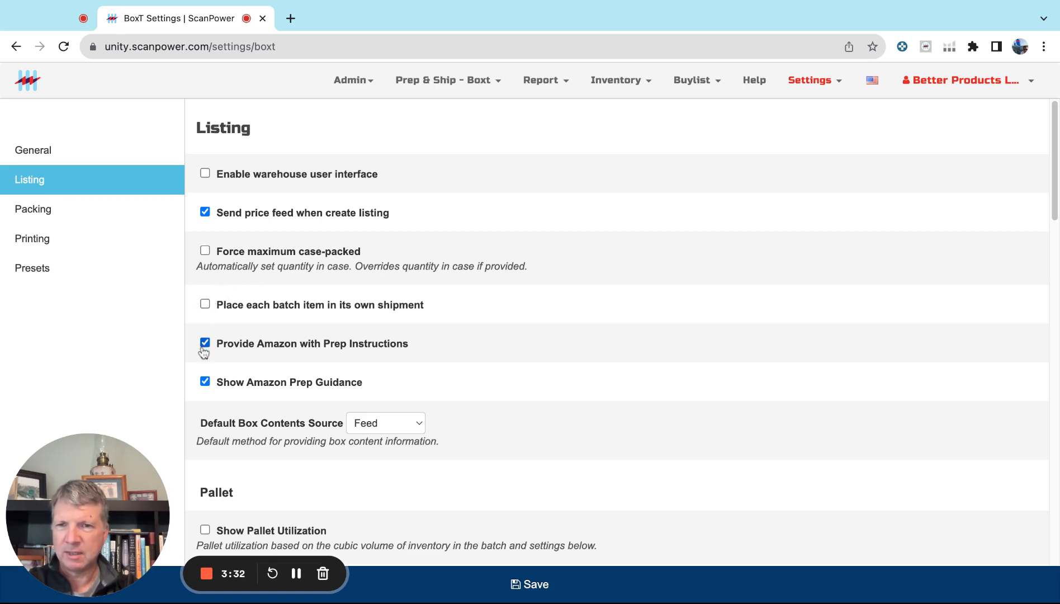
{"action": "left_click", "coordinate": [205, 343]}
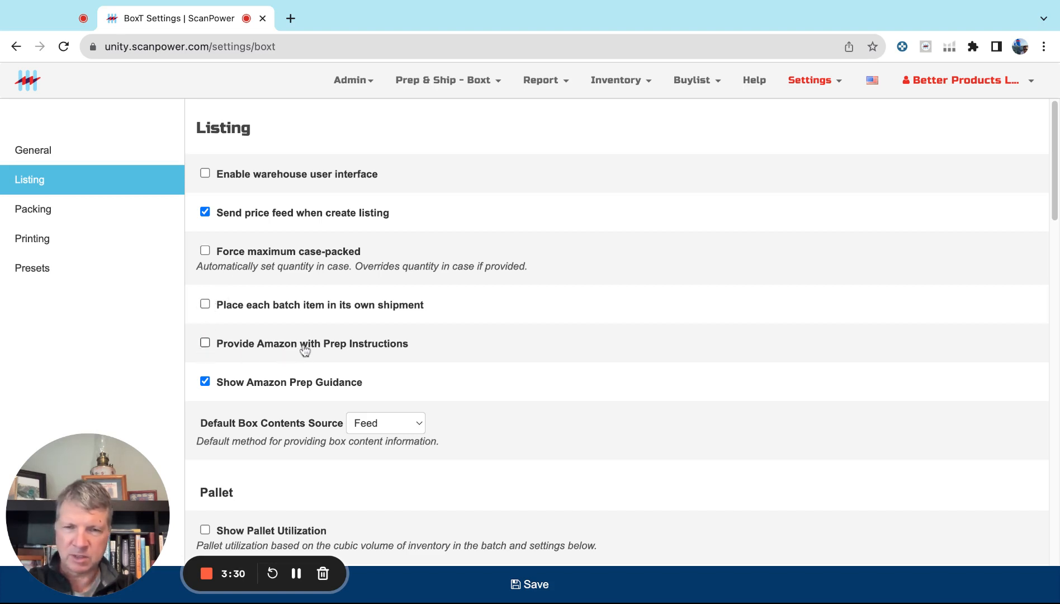
{"action": "mouse_move", "coordinate": [311, 349]}
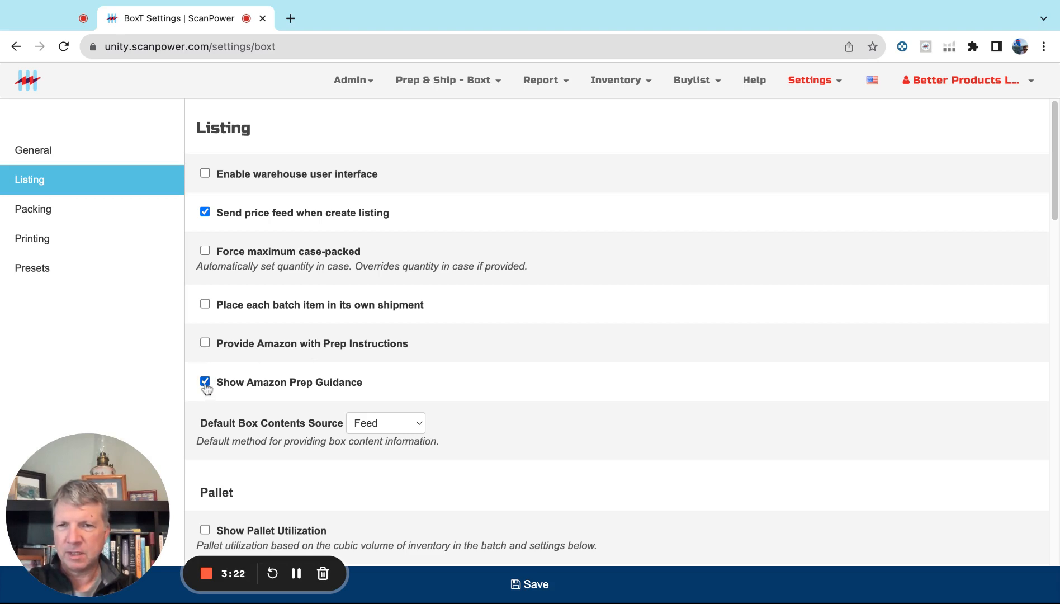
{"action": "left_click", "coordinate": [205, 381]}
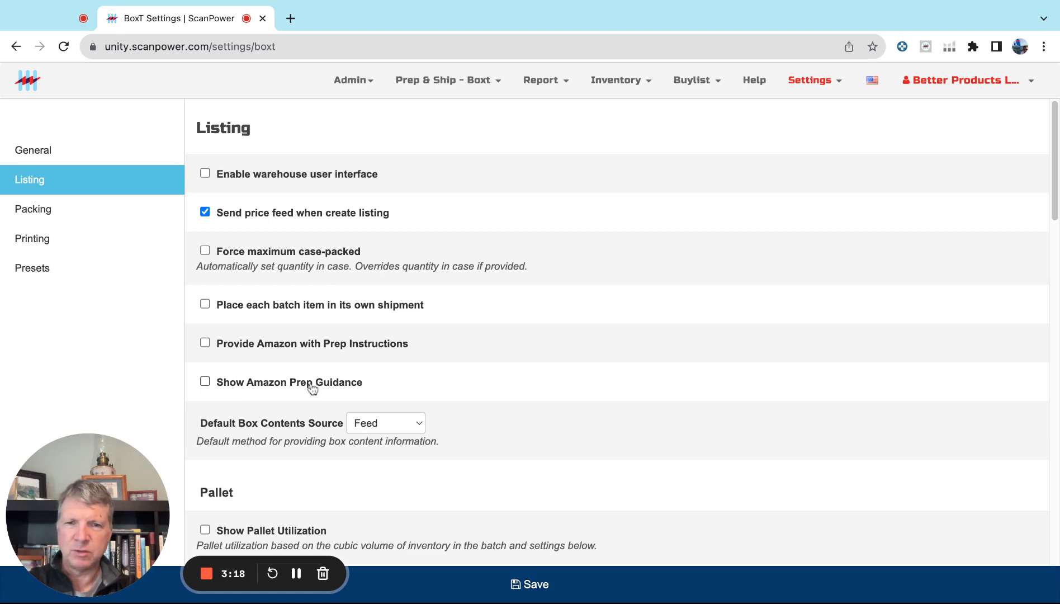
{"action": "mouse_move", "coordinate": [332, 390]}
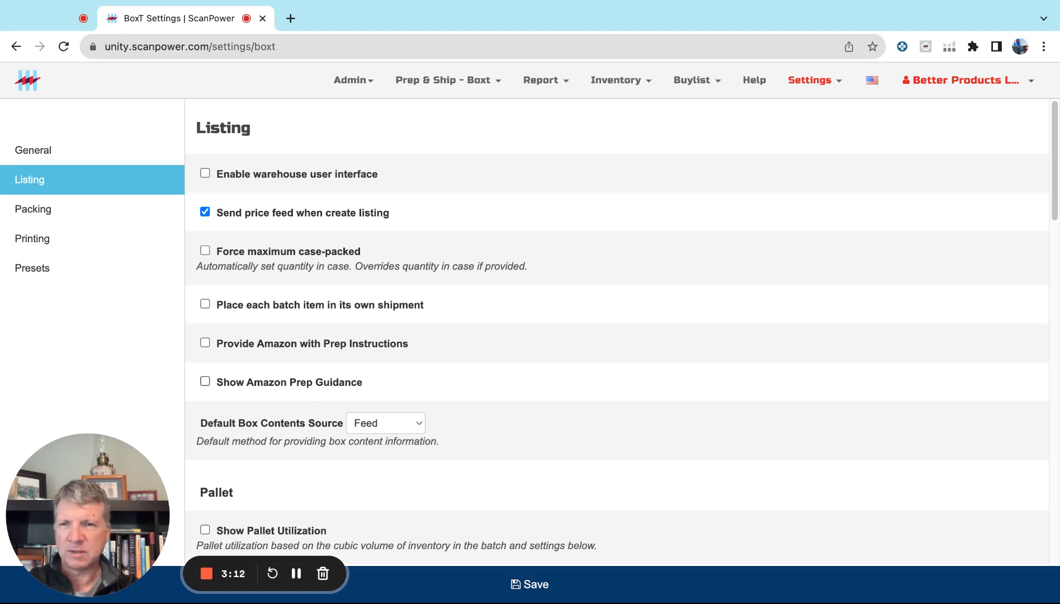
{"action": "mouse_move", "coordinate": [298, 388]}
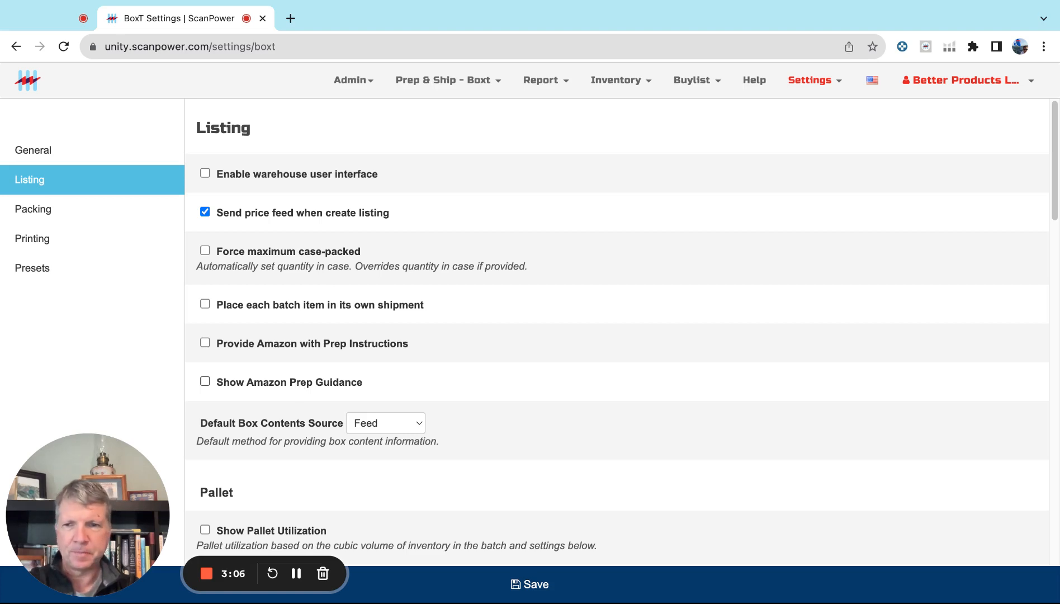
{"action": "mouse_move", "coordinate": [340, 384]}
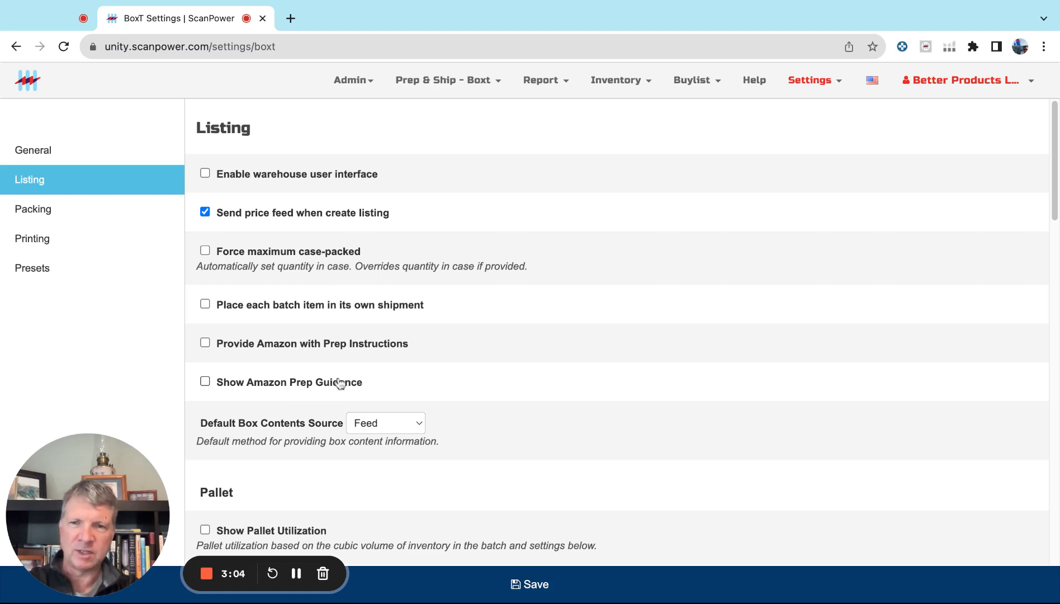
{"action": "mouse_move", "coordinate": [250, 386]}
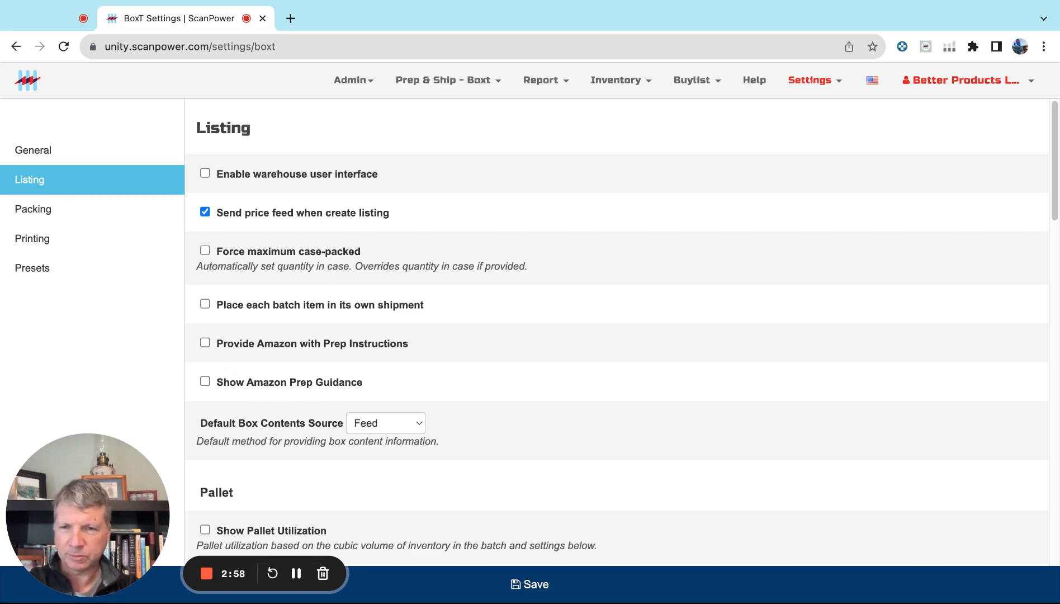
{"action": "scroll", "scroll_direction": "down", "scroll_amount": 3}
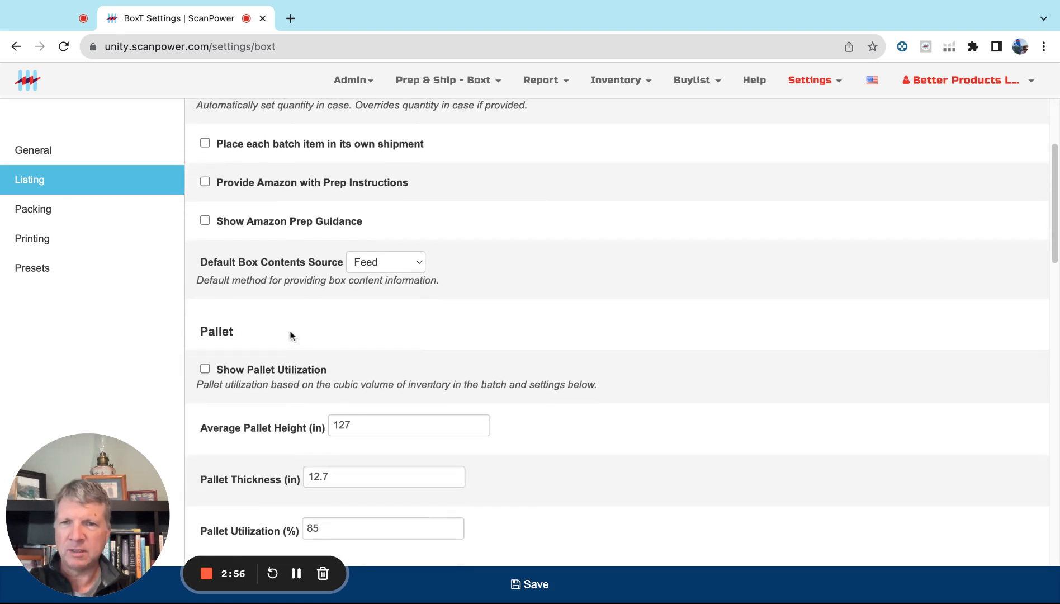
{"action": "scroll", "scroll_direction": "down", "scroll_amount": 3}
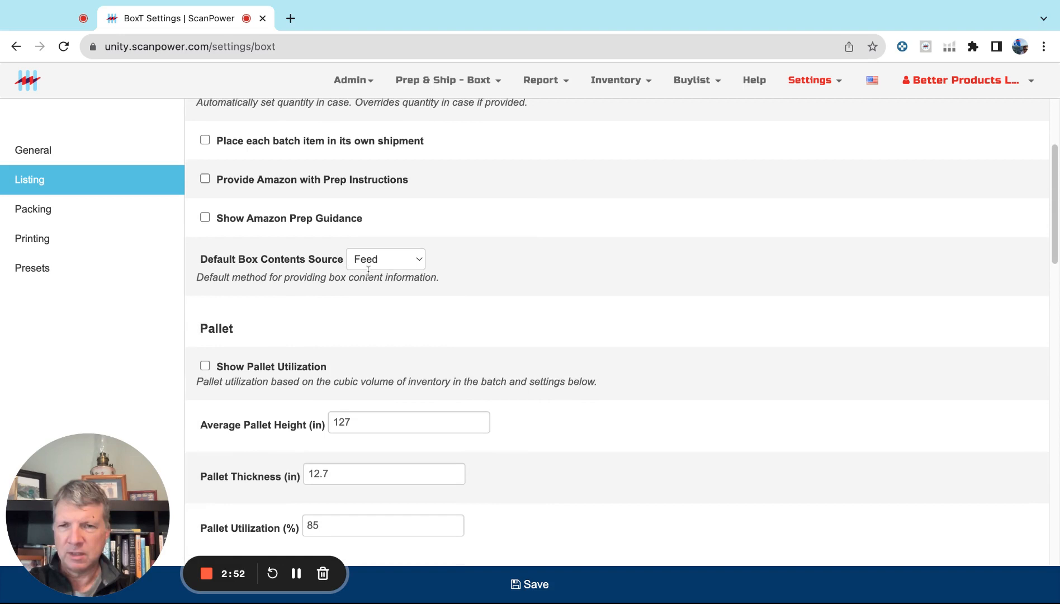
{"action": "mouse_move", "coordinate": [379, 291]}
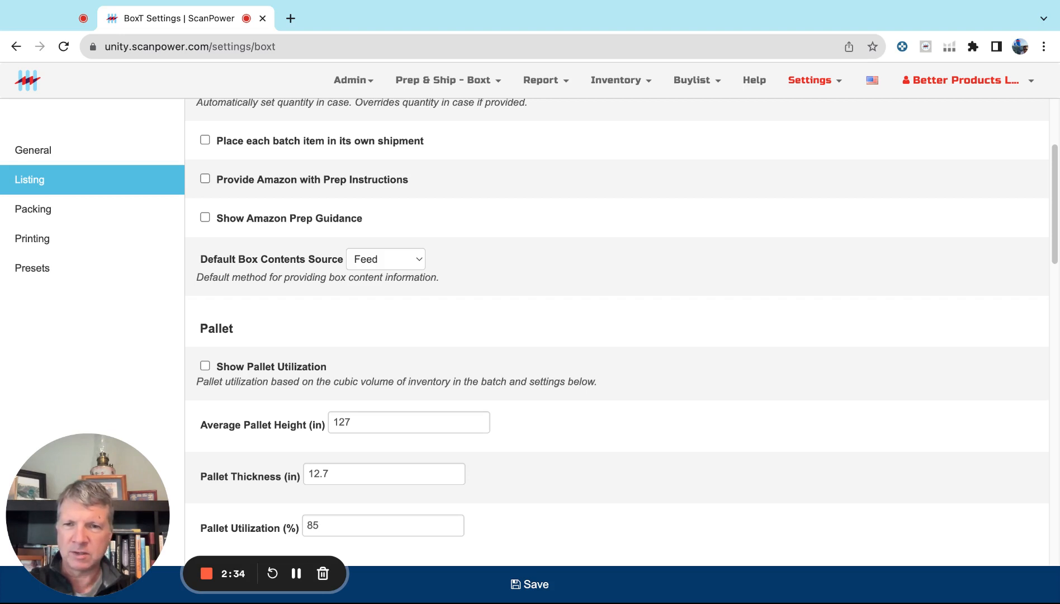
{"action": "scroll", "scroll_direction": "down", "scroll_amount": 3}
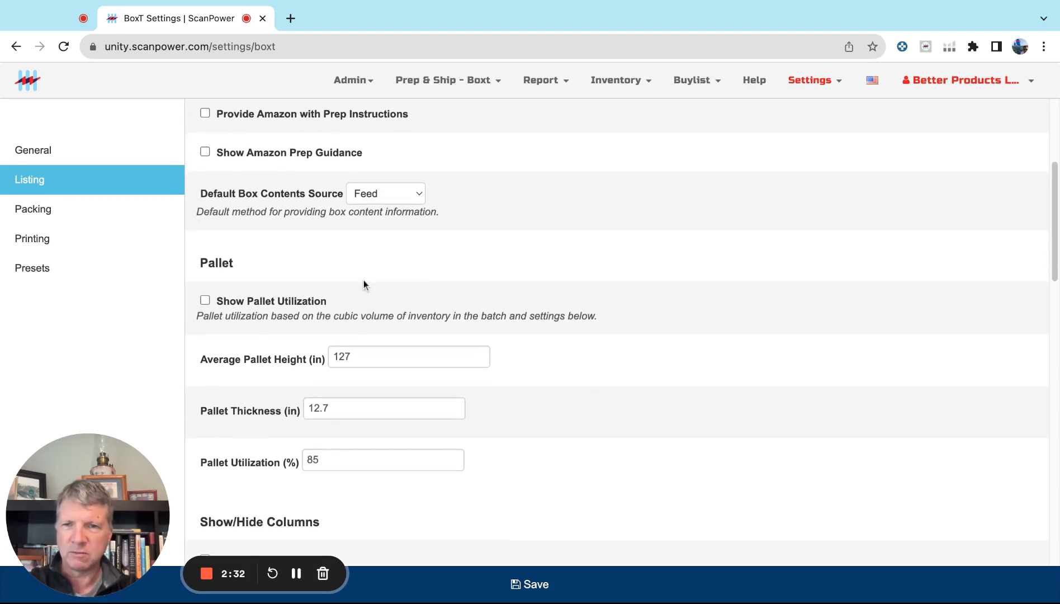
{"action": "scroll", "scroll_direction": "down", "scroll_amount": 3}
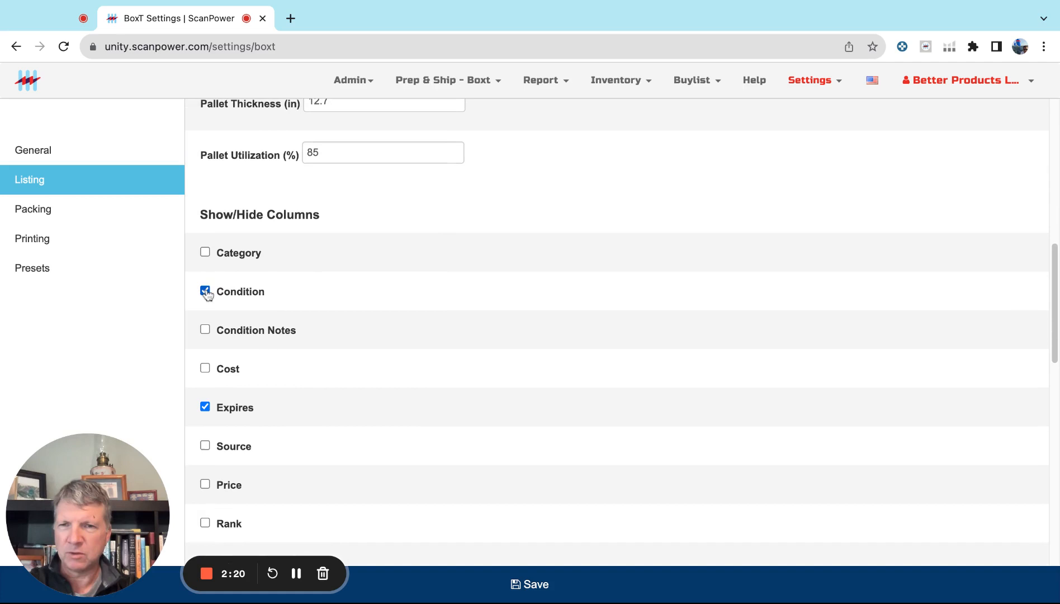
Uncheck the Condition column so only Expires remains, and review the remaining options below
{"action": "left_click", "coordinate": [205, 291]}
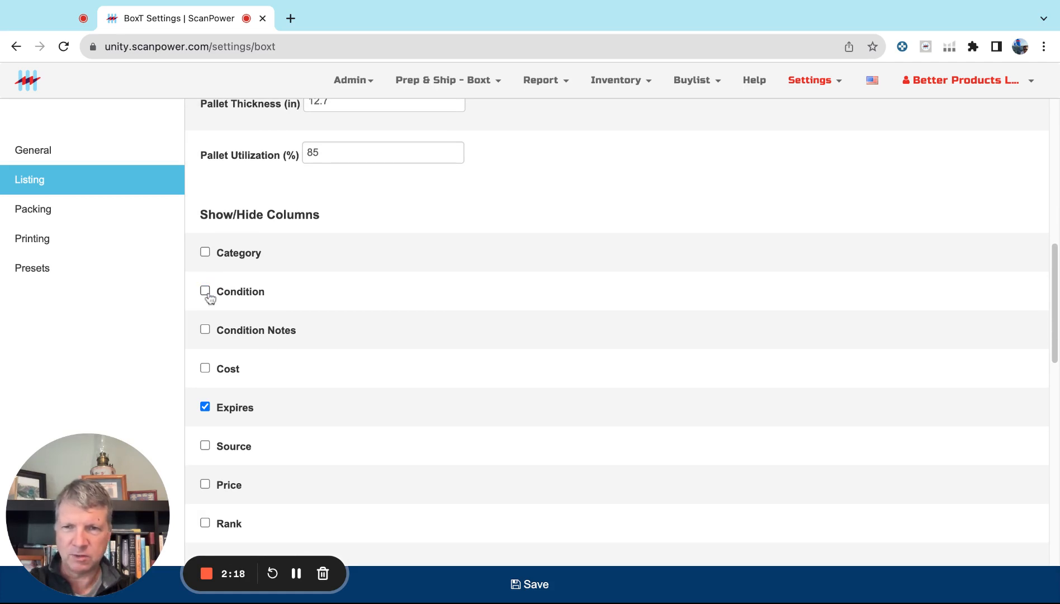
{"action": "scroll", "scroll_direction": "down", "scroll_amount": 3}
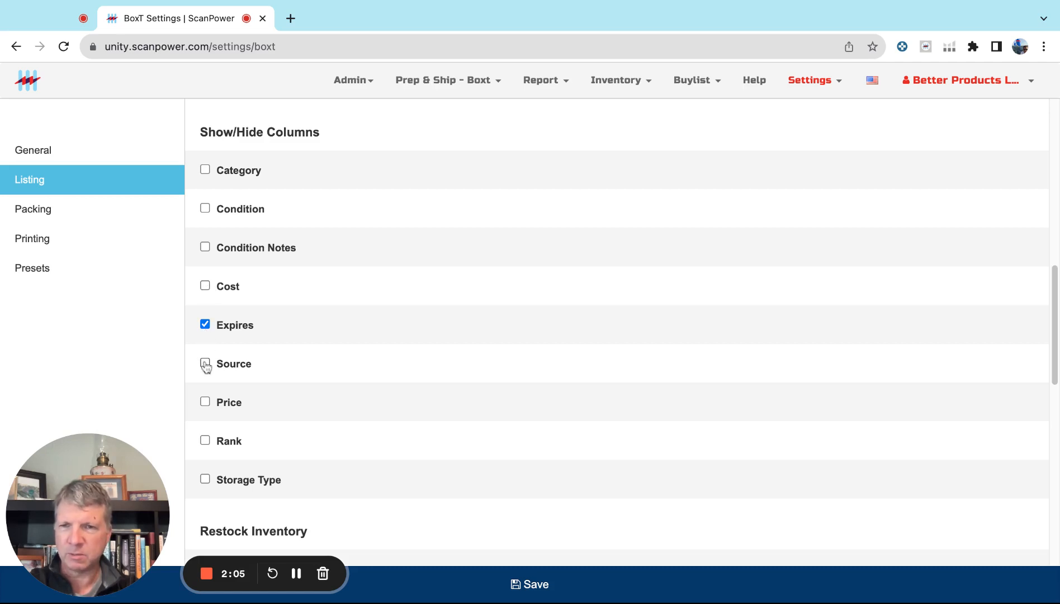
{"action": "scroll", "scroll_direction": "down", "scroll_amount": 3}
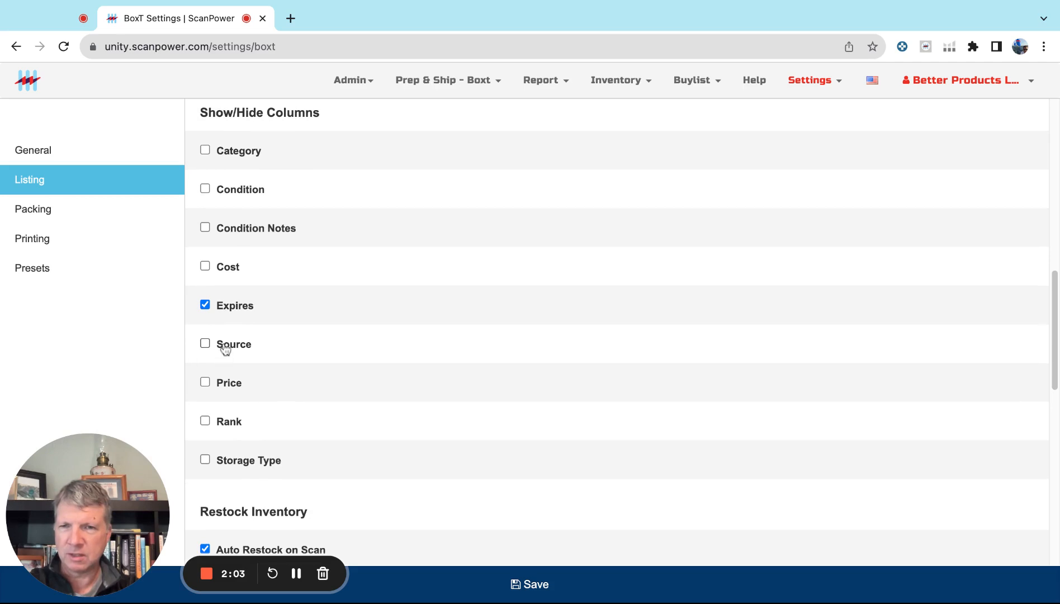
{"action": "mouse_move", "coordinate": [233, 359]}
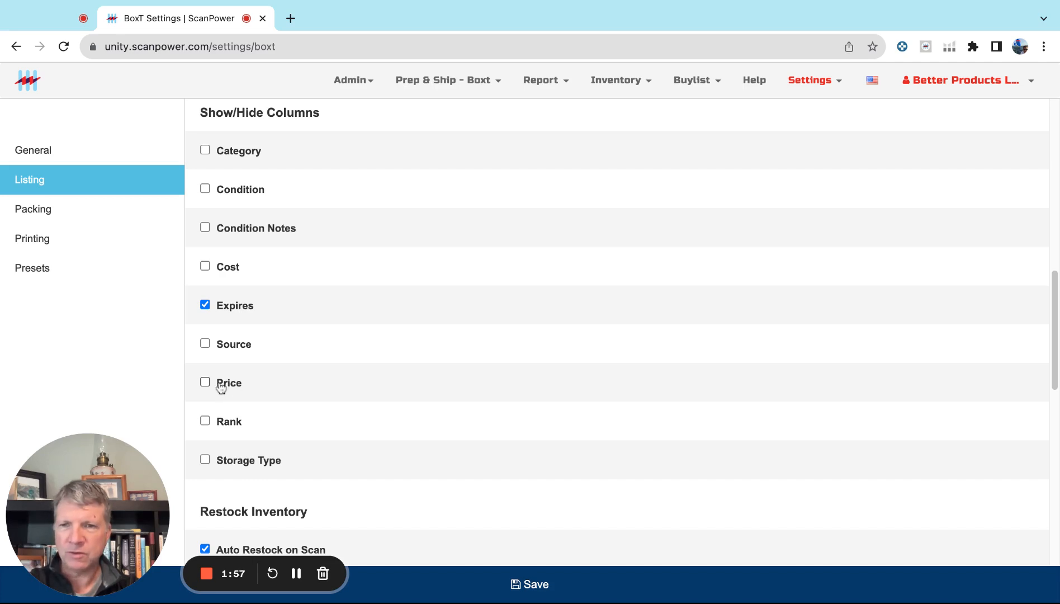
{"action": "scroll", "scroll_direction": "down", "scroll_amount": 3}
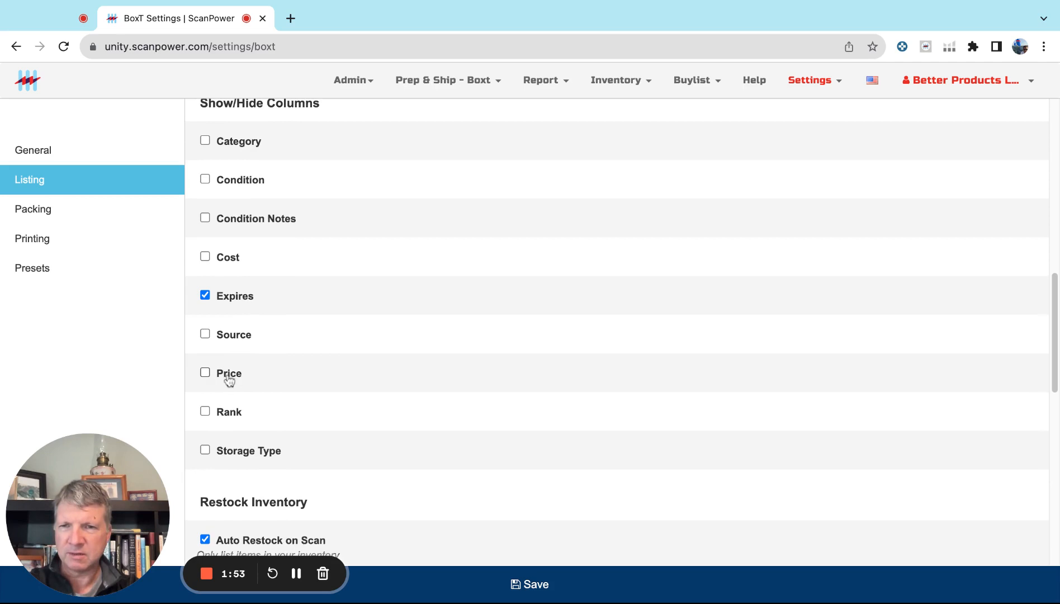
{"action": "scroll", "scroll_direction": "down", "scroll_amount": 3}
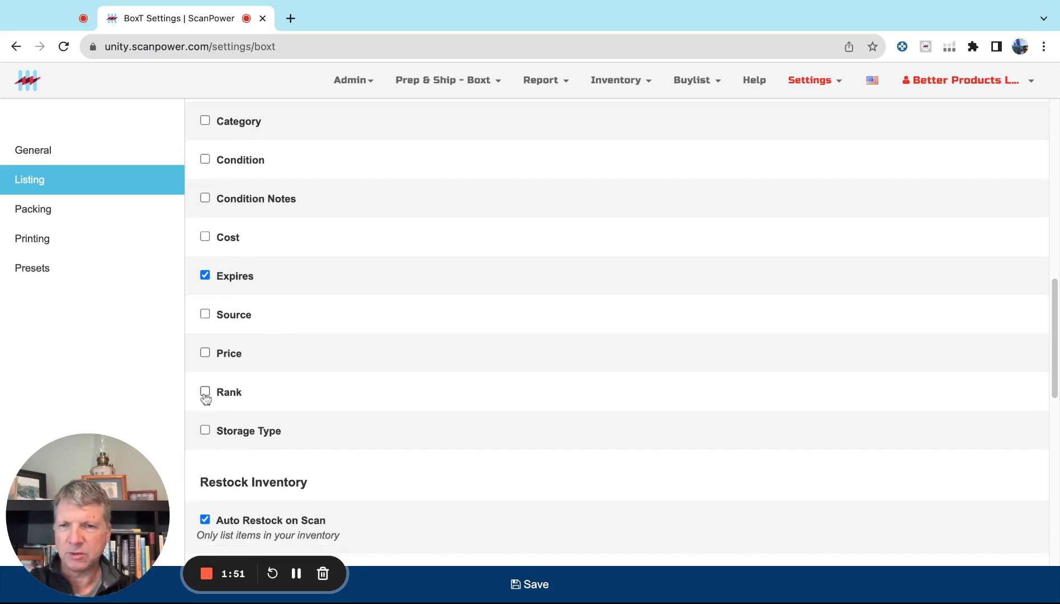
{"action": "scroll", "scroll_direction": "down", "scroll_amount": 3}
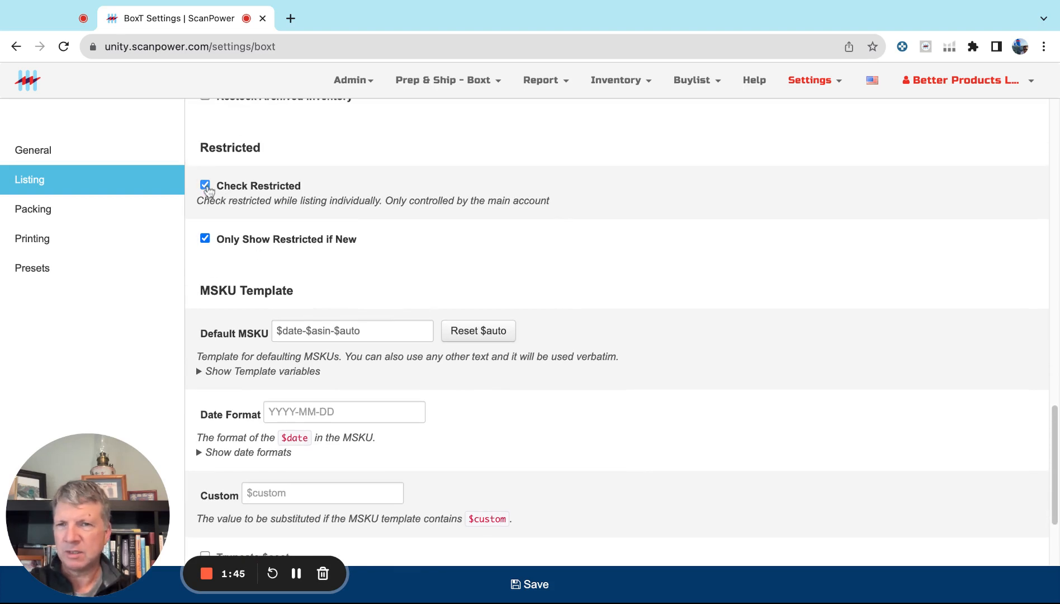
Uncheck Check Restricted, greying out Only Show Restricted if New, and view the MSKU Template options
{"action": "left_click", "coordinate": [205, 185]}
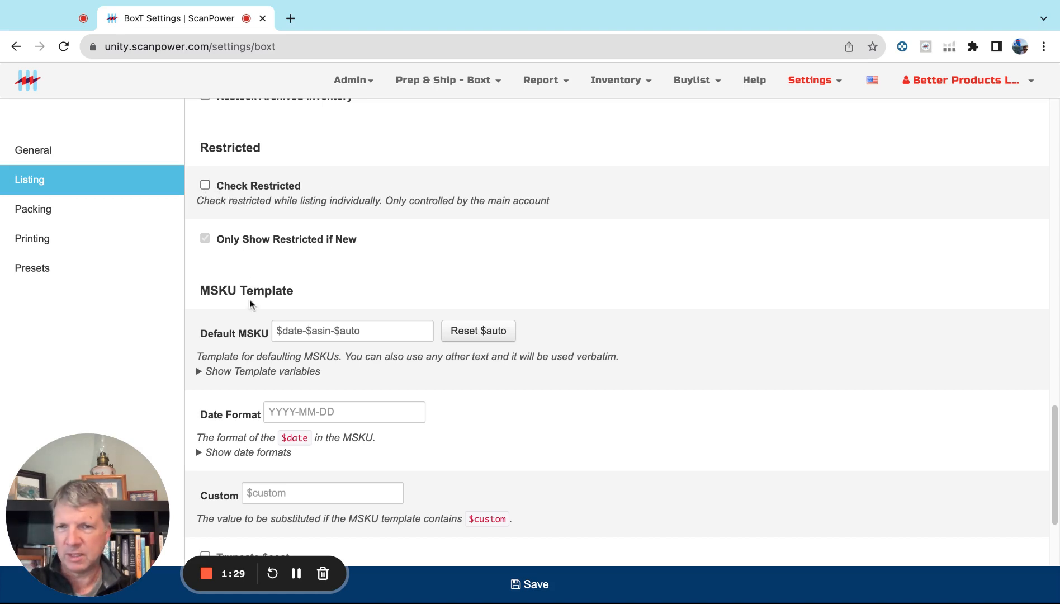
{"action": "scroll", "scroll_direction": "down", "scroll_amount": 3}
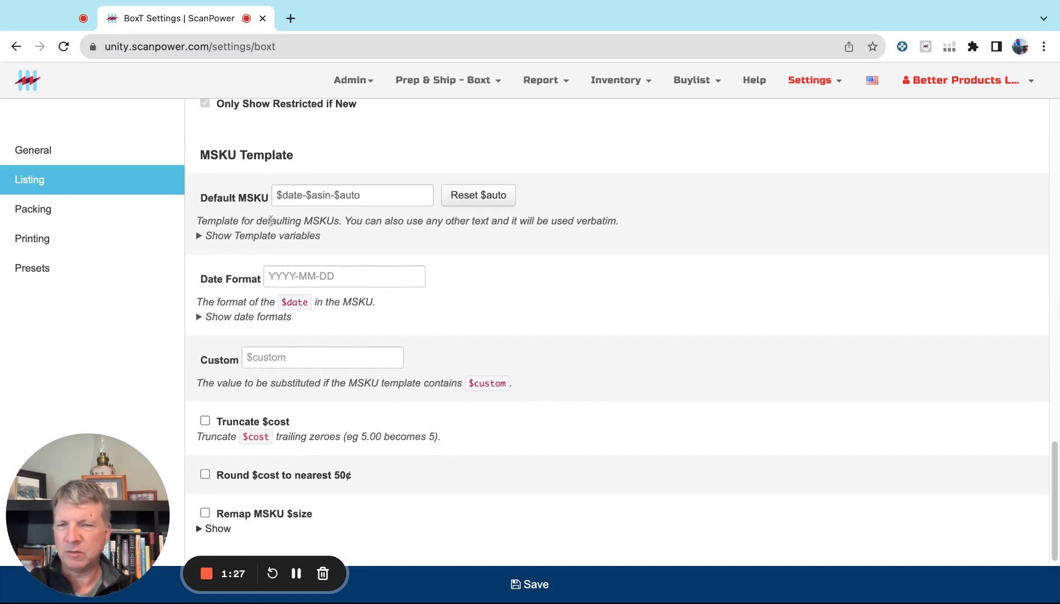
{"action": "scroll", "scroll_direction": "down", "scroll_amount": 3}
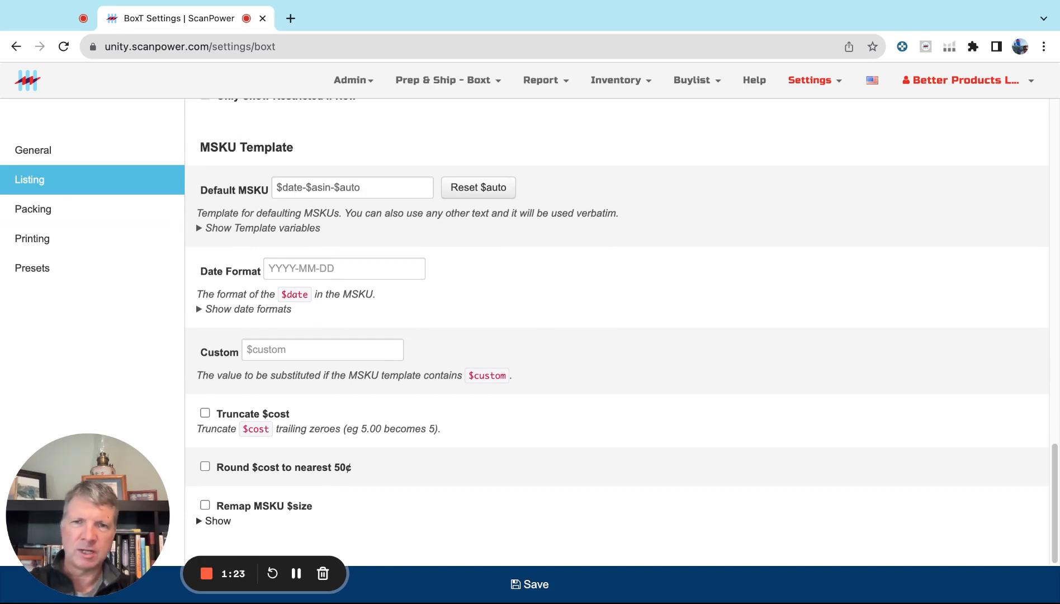
{"action": "mouse_move", "coordinate": [214, 259]}
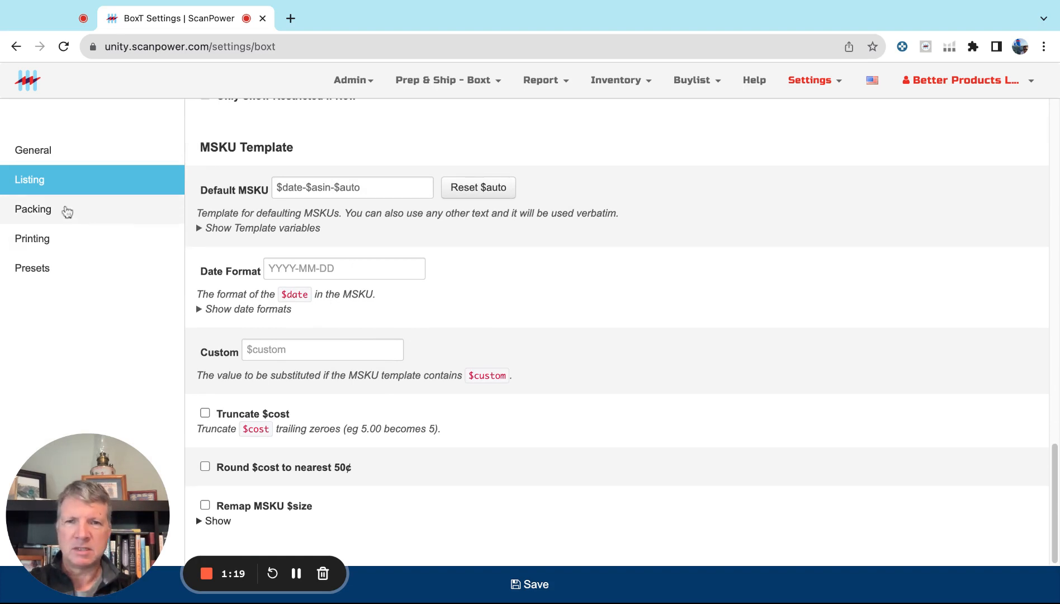
Show the Packing settings and scroll down to the notification options
{"action": "left_click", "coordinate": [33, 209]}
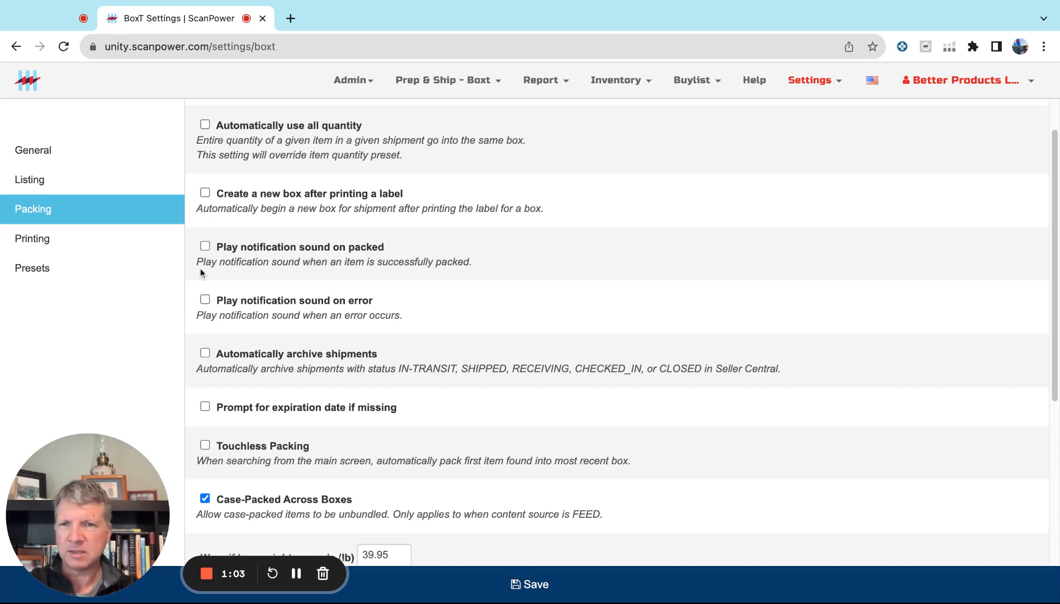
{"action": "scroll", "scroll_direction": "down", "scroll_amount": 3}
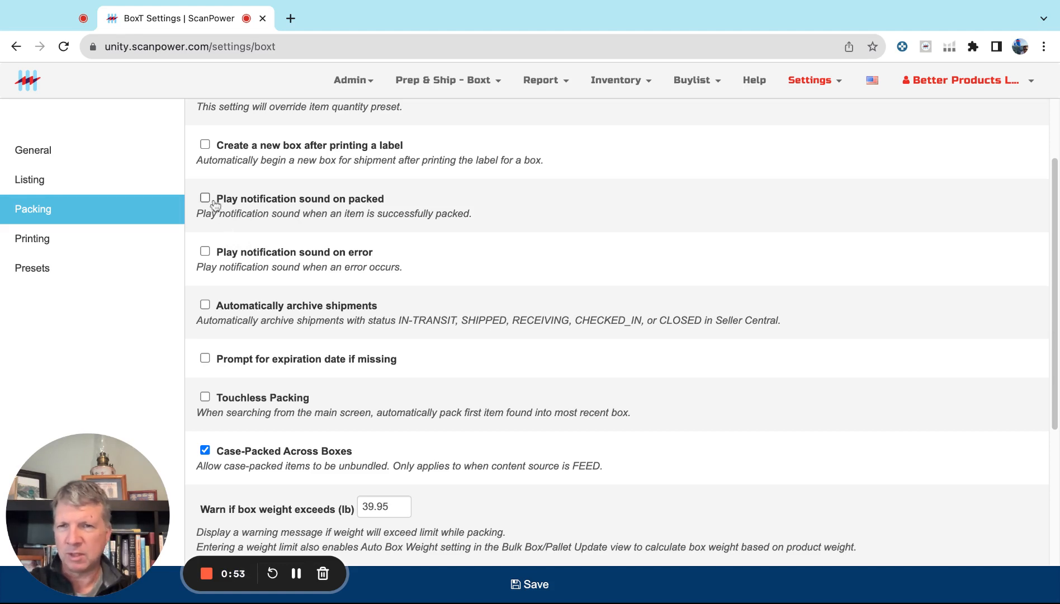
{"action": "mouse_move", "coordinate": [215, 263]}
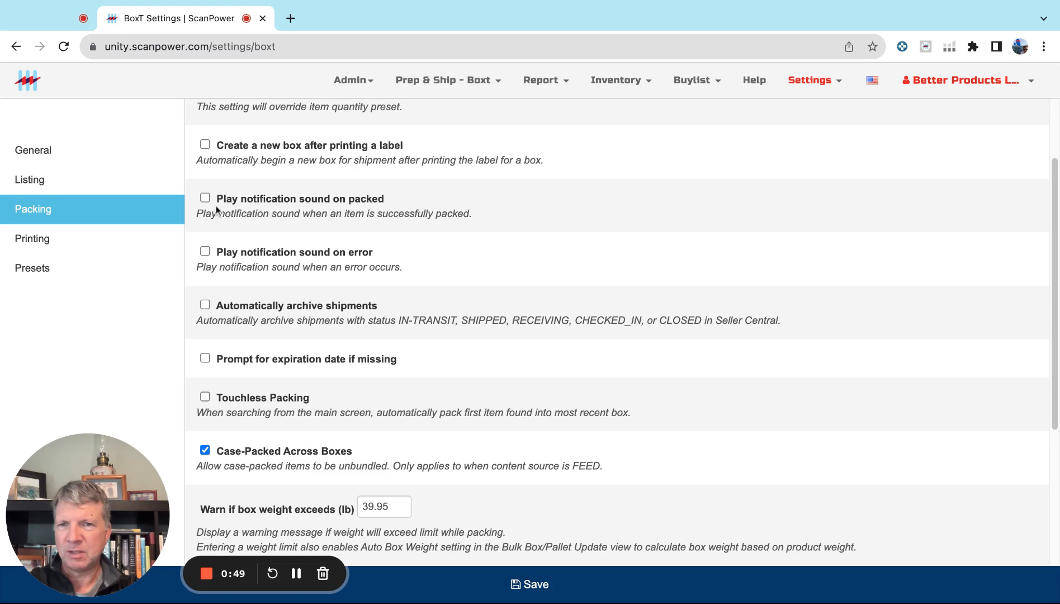
{"action": "mouse_move", "coordinate": [206, 257]}
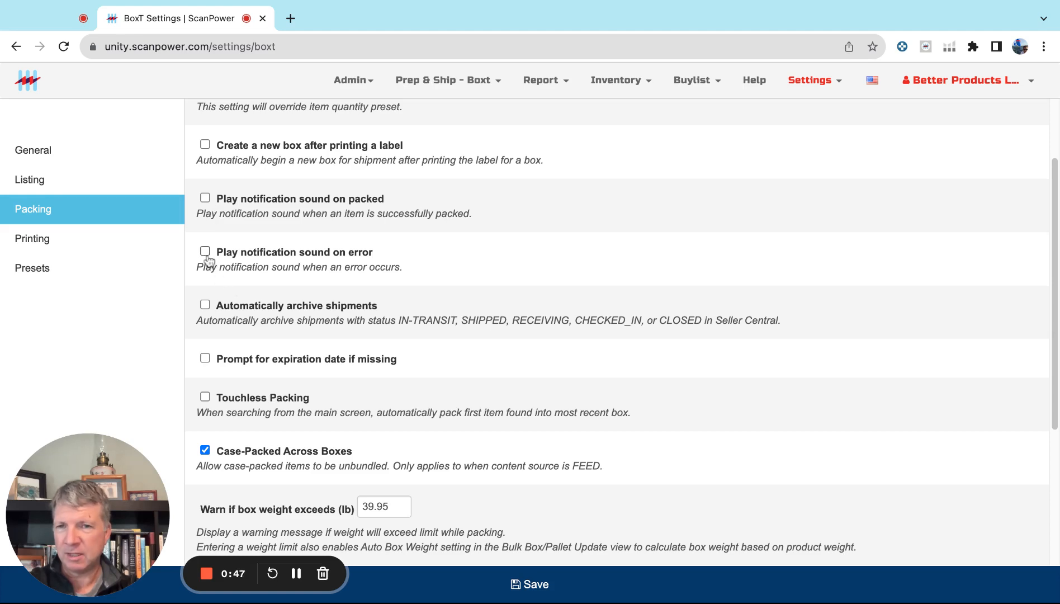
Turn on Play notification sound on error and Automatically archive shipments
{"action": "left_click", "coordinate": [205, 251]}
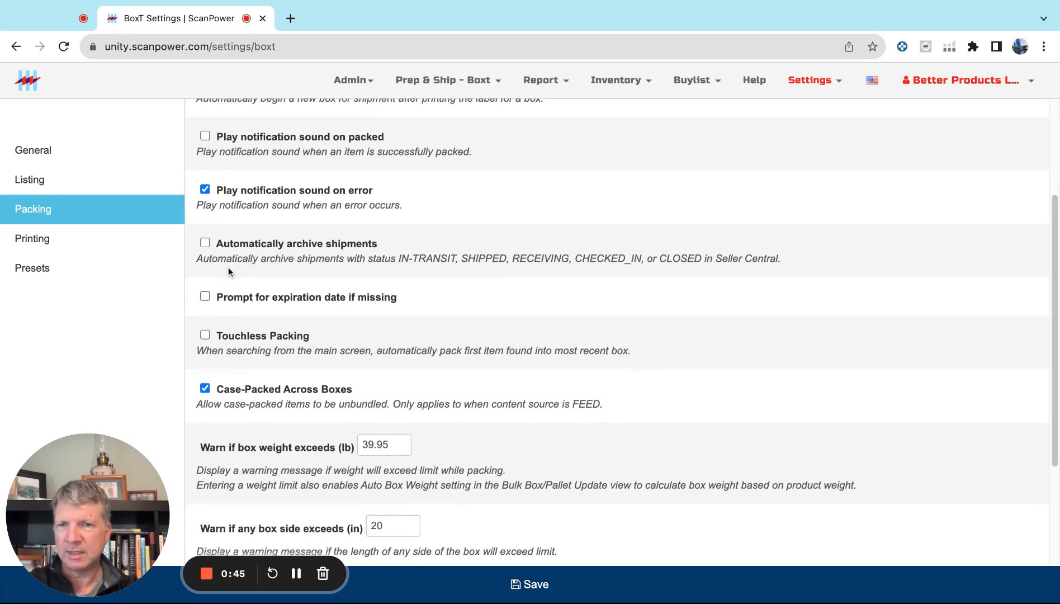
{"action": "left_click", "coordinate": [204, 243]}
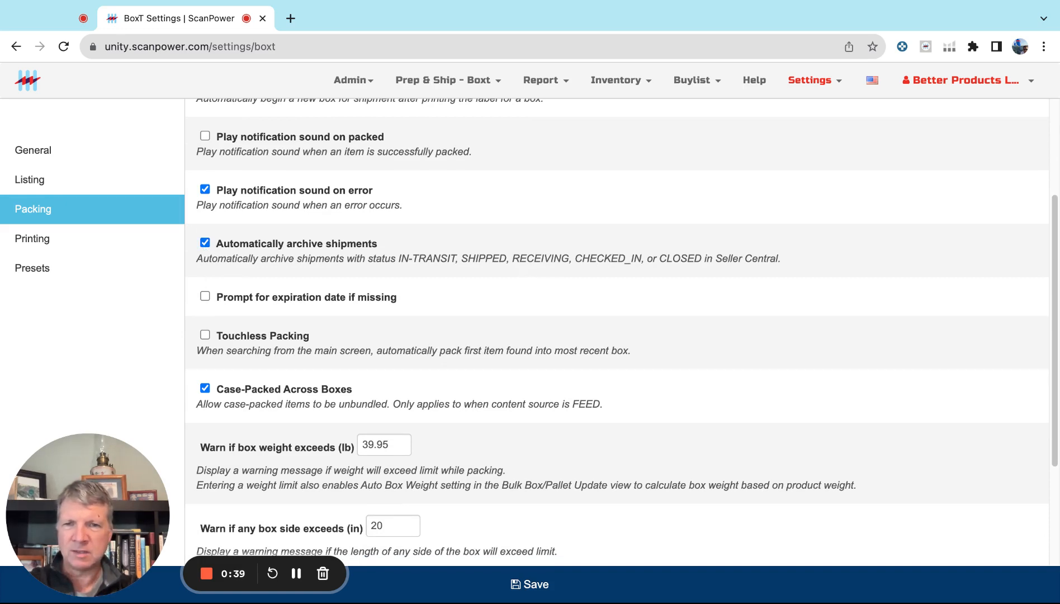
{"action": "mouse_move", "coordinate": [508, 278]}
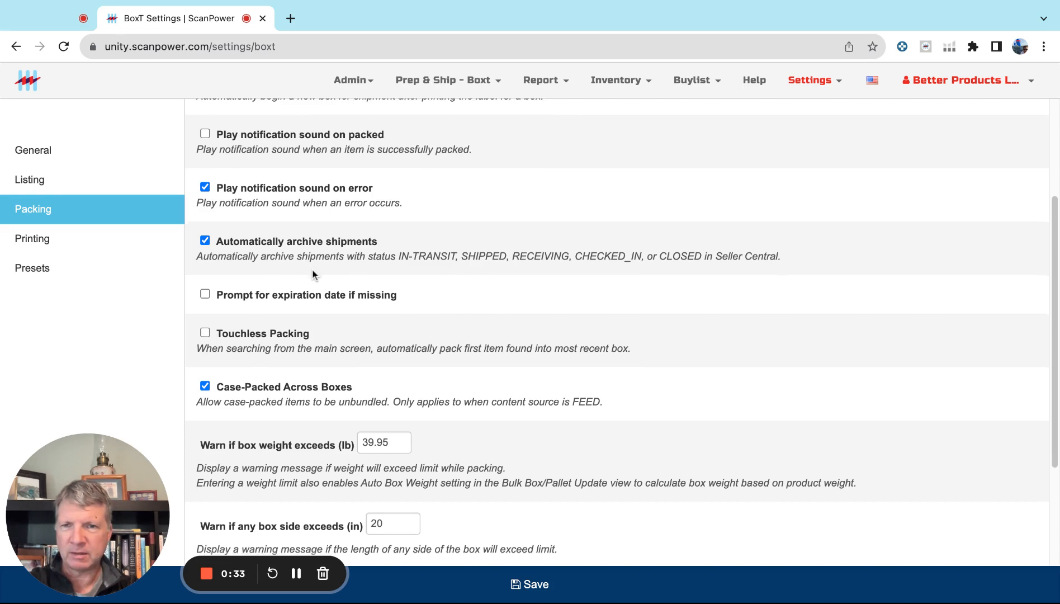
{"action": "scroll", "scroll_direction": "down", "scroll_amount": 3}
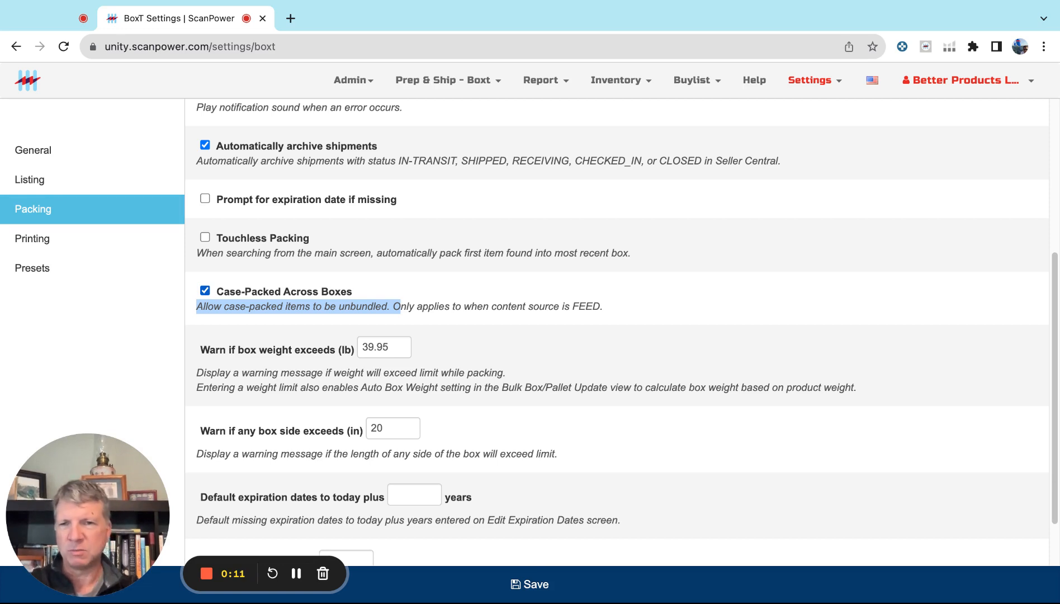
{"action": "scroll", "scroll_direction": "down", "scroll_amount": 3}
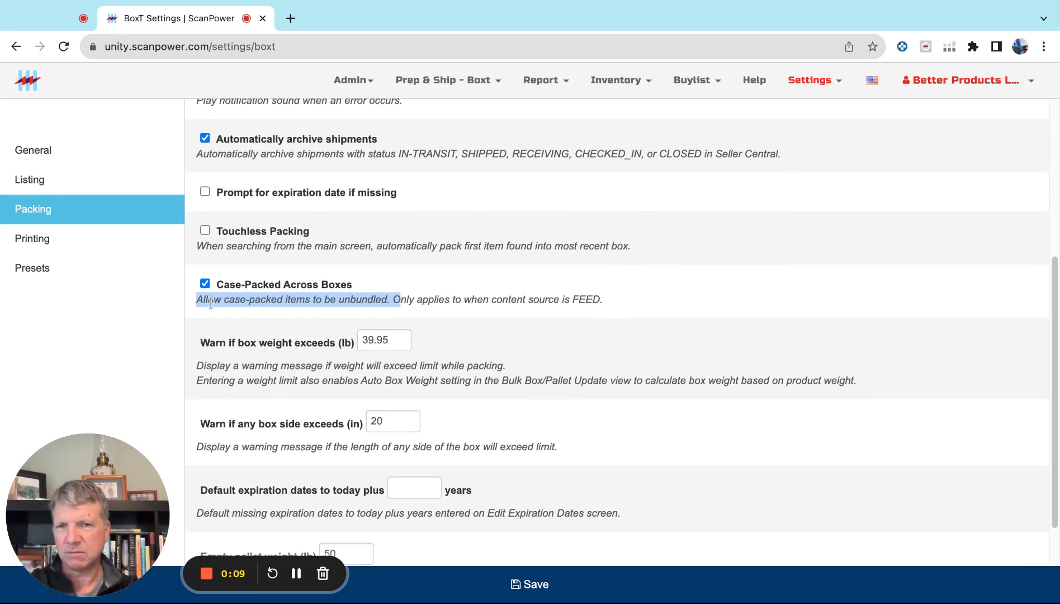
{"action": "scroll", "scroll_direction": "down", "scroll_amount": 3}
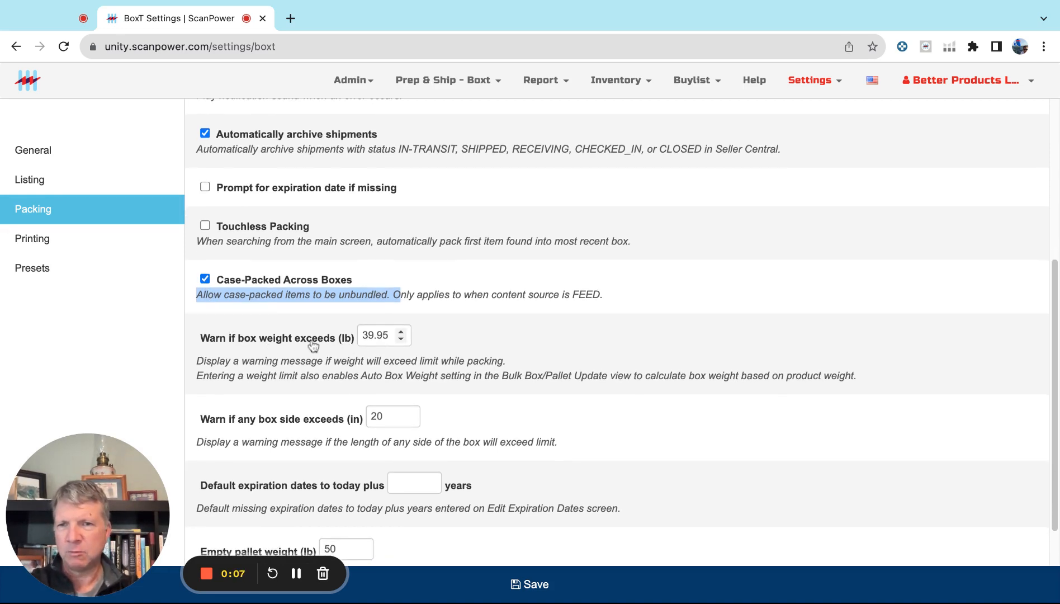
{"action": "scroll", "scroll_direction": "down", "scroll_amount": 3}
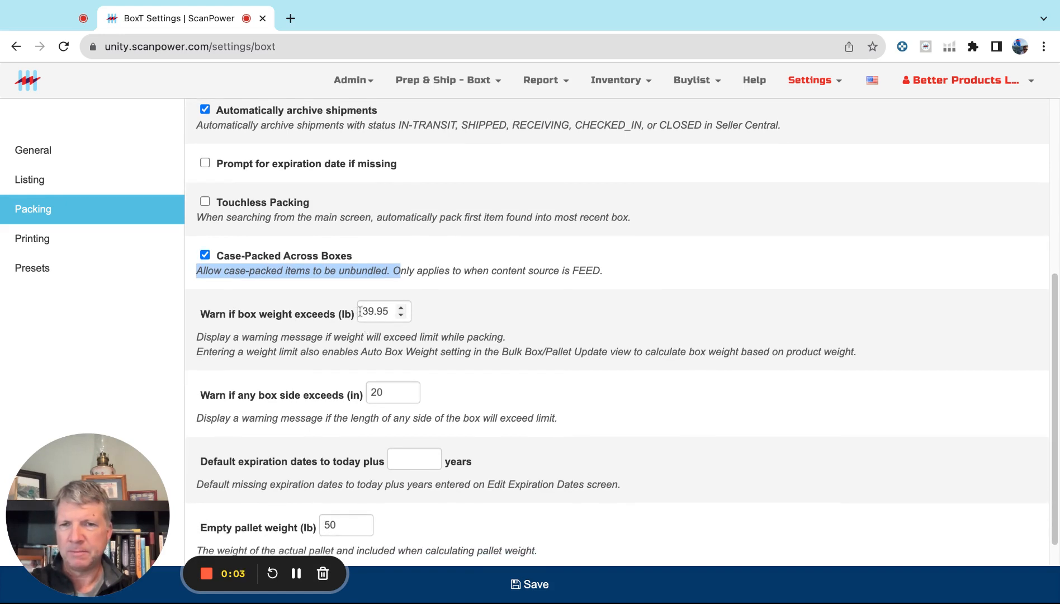
{"action": "left_click", "coordinate": [378, 311]}
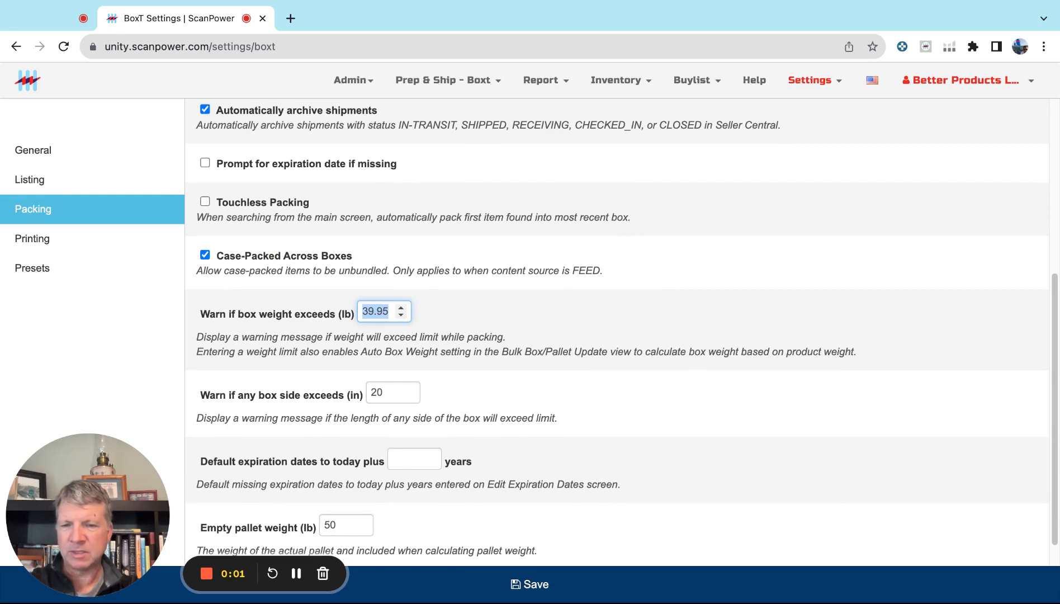